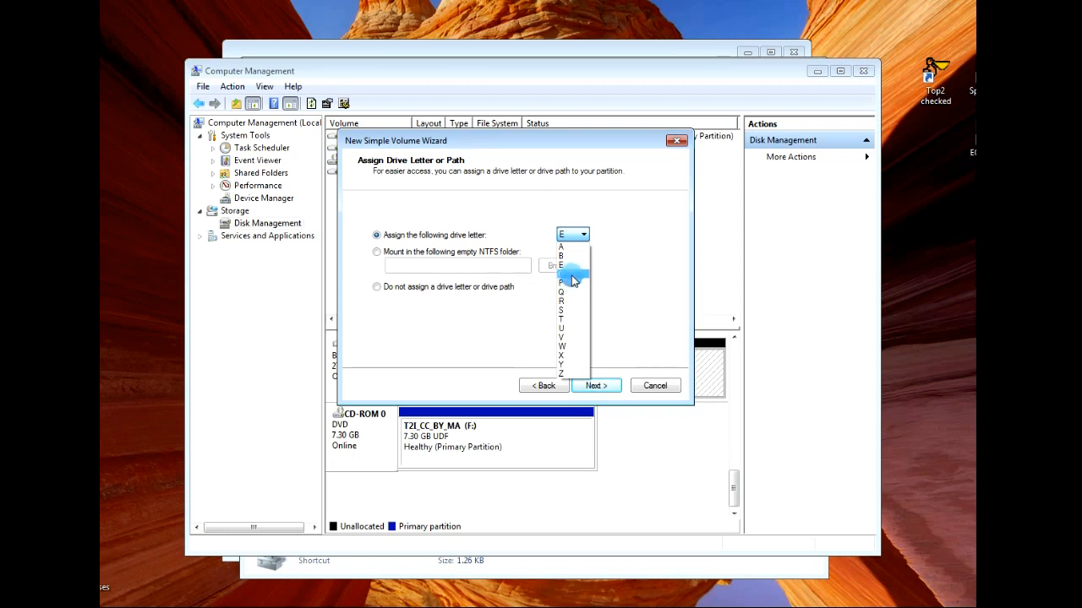
Step: Assign drive letter O to the new volume and continue to Format Partition
{"action": "left_click", "coordinate": [561, 282]}
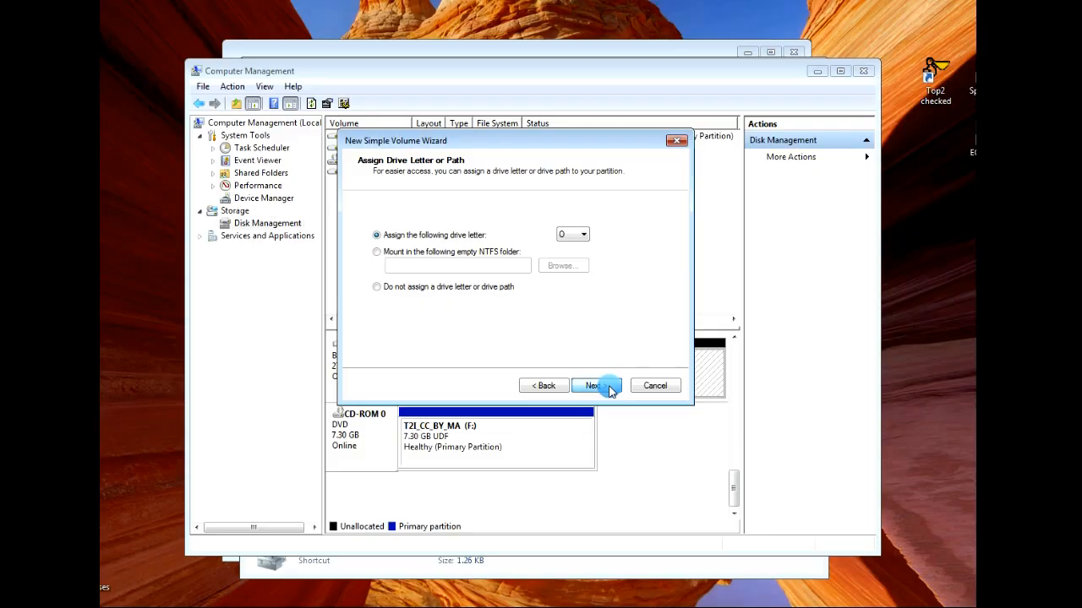
{"action": "left_click", "coordinate": [595, 385]}
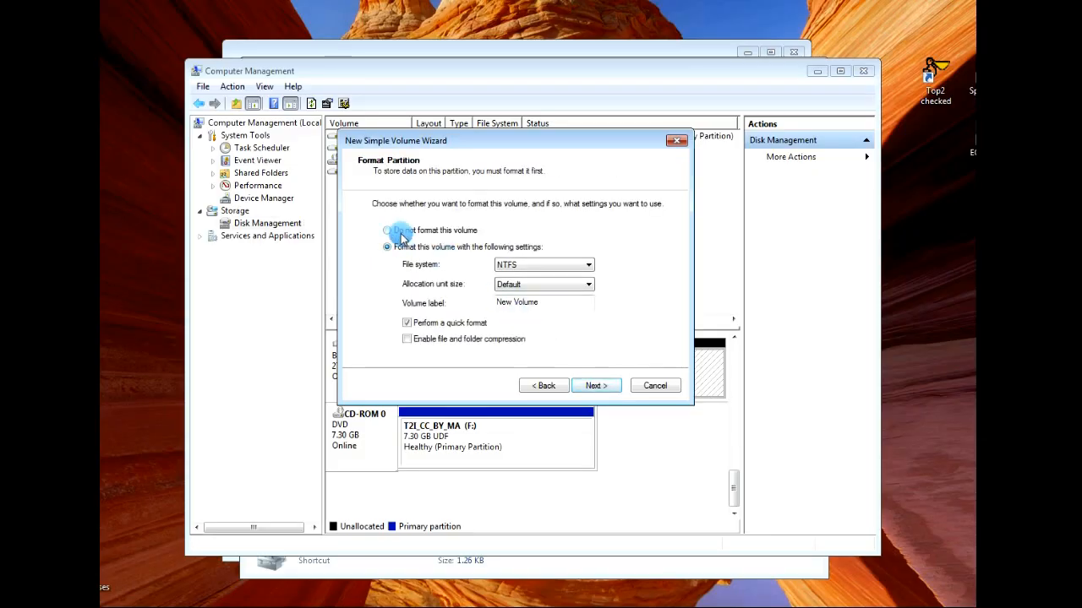